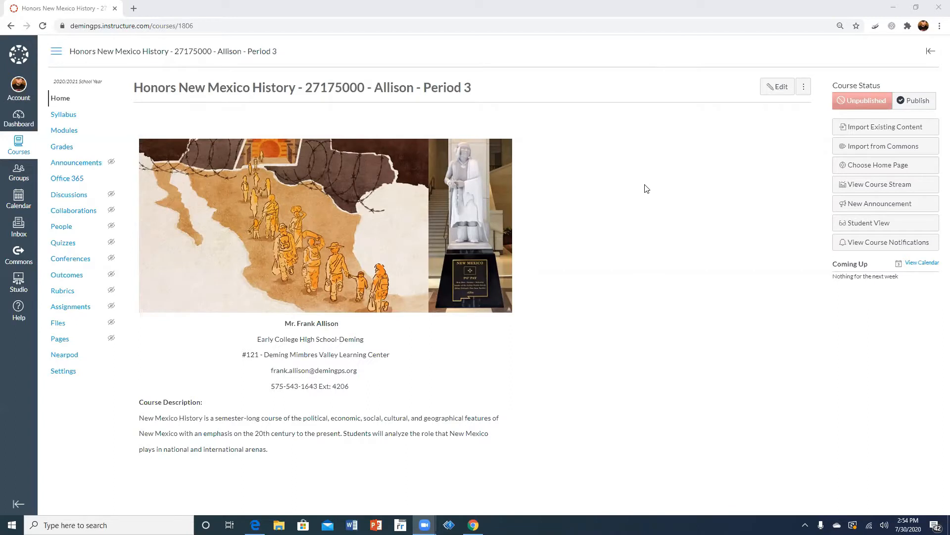
pyautogui.moveTo(545, 153)
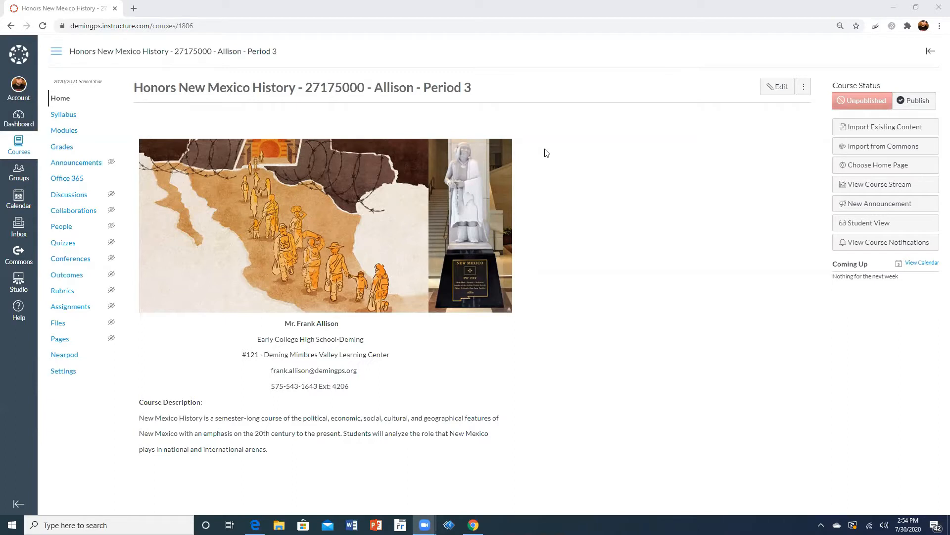
pyautogui.moveTo(572, 156)
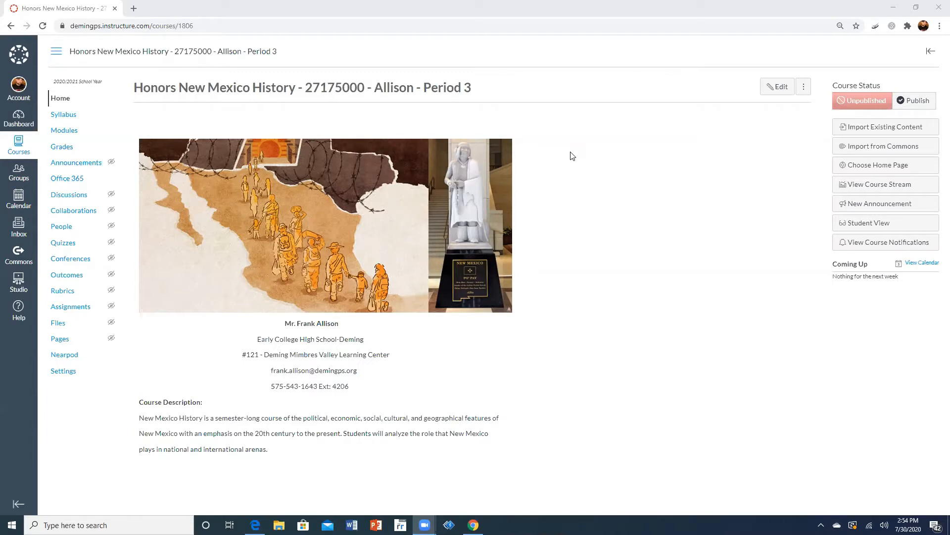
pyautogui.moveTo(290, 181)
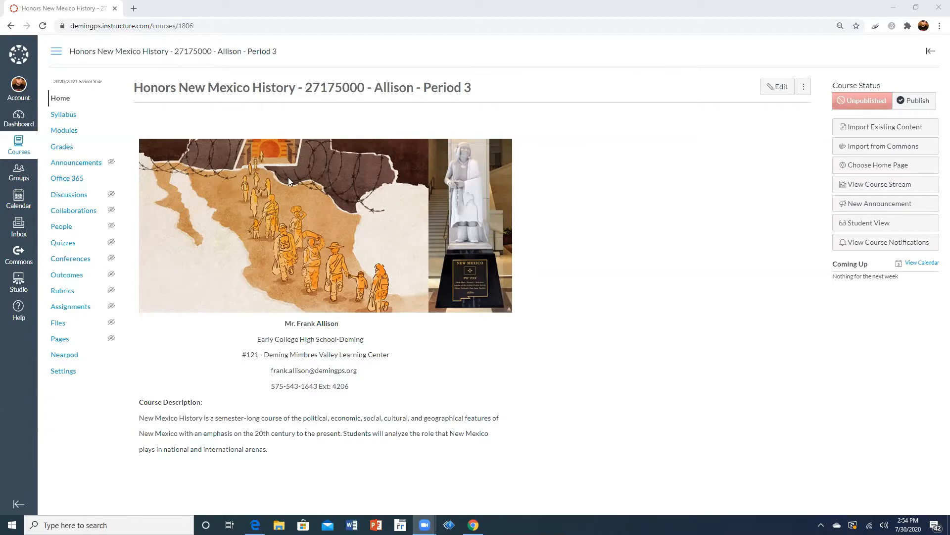
pyautogui.moveTo(70, 306)
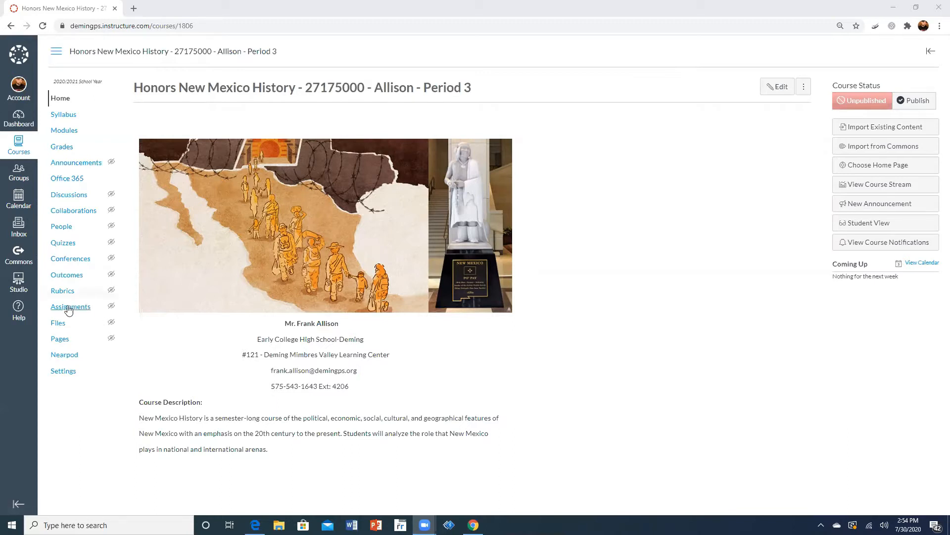
# Go to the Assignments page of the Honors New Mexico History course
pyautogui.click(71, 306)
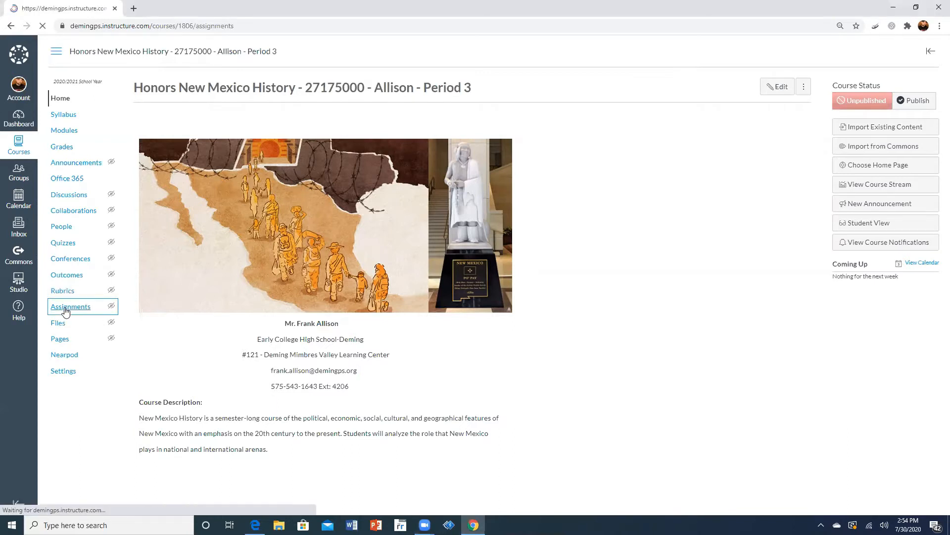
# Open the Add Assignment Group dialog from the Assignments list
pyautogui.click(71, 306)
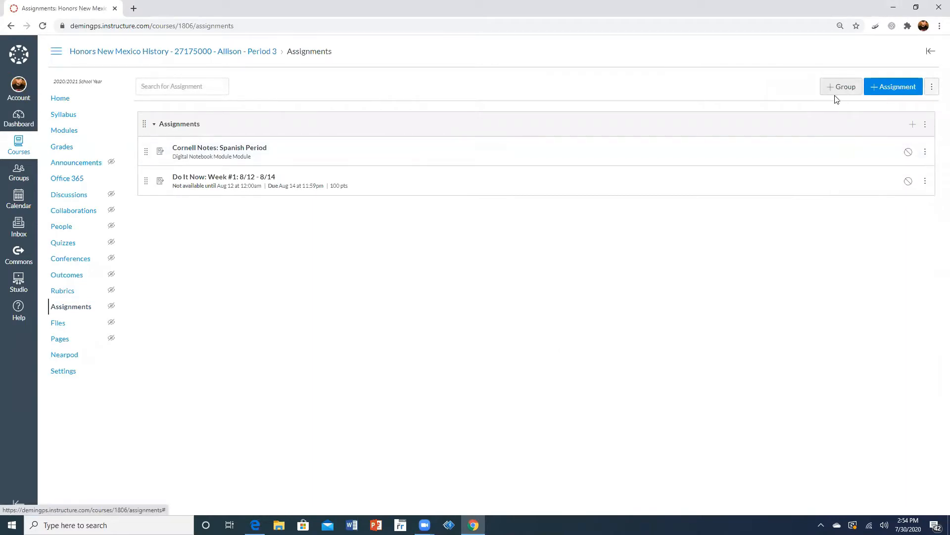
pyautogui.moveTo(836, 88)
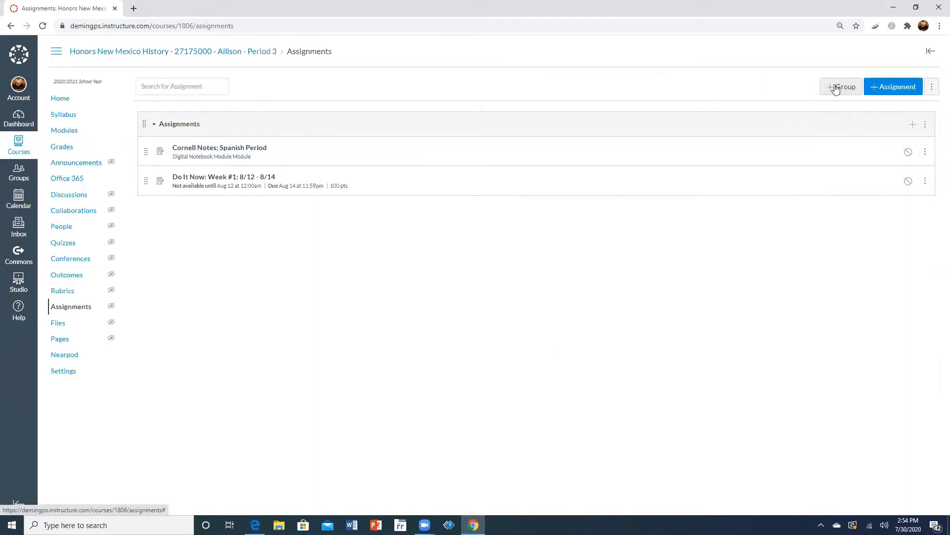
pyautogui.moveTo(842, 87)
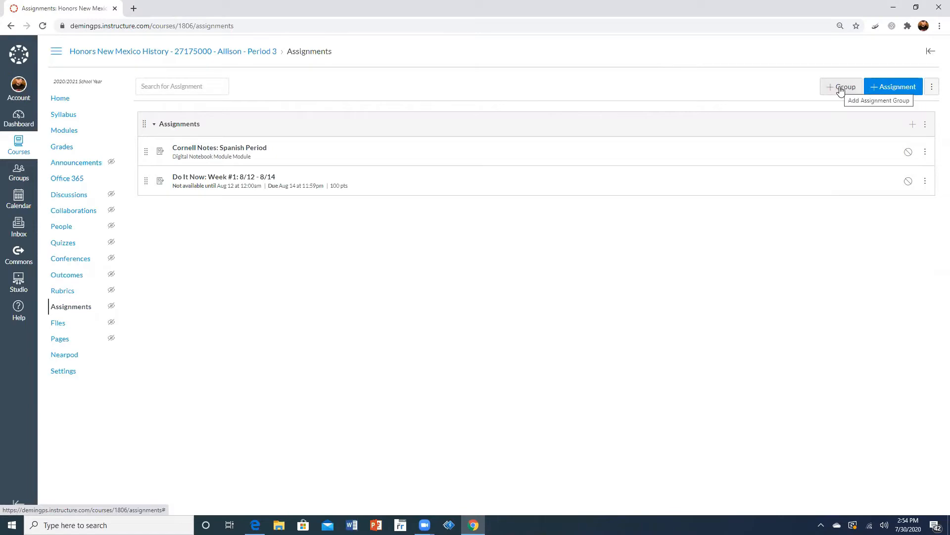
pyautogui.click(841, 87)
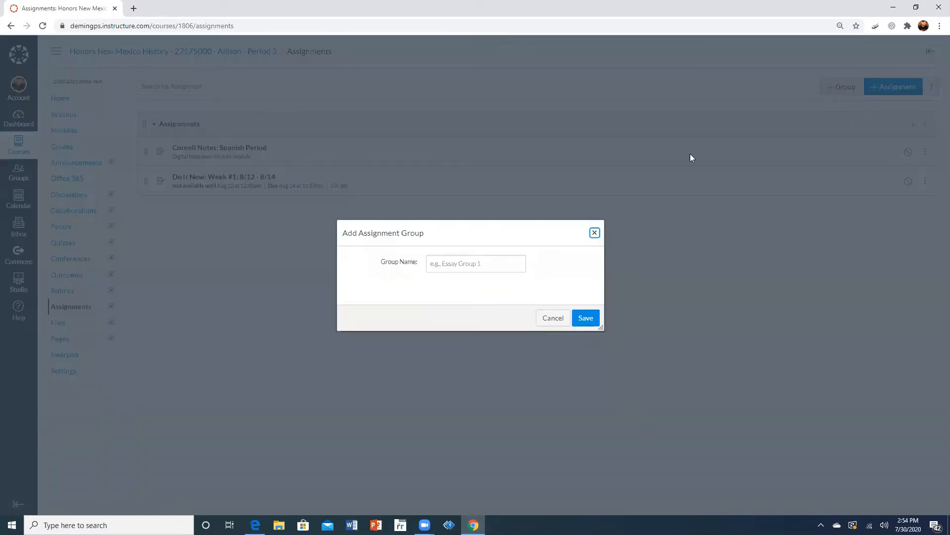
# Save a new empty 'Assessments' assignment group and begin adding another group
pyautogui.click(476, 262)
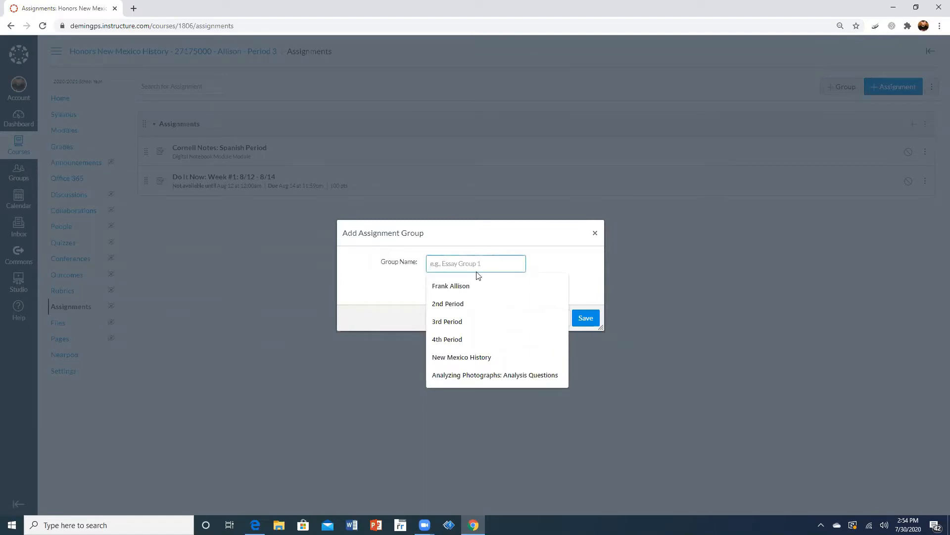
pyautogui.write('Assessments')
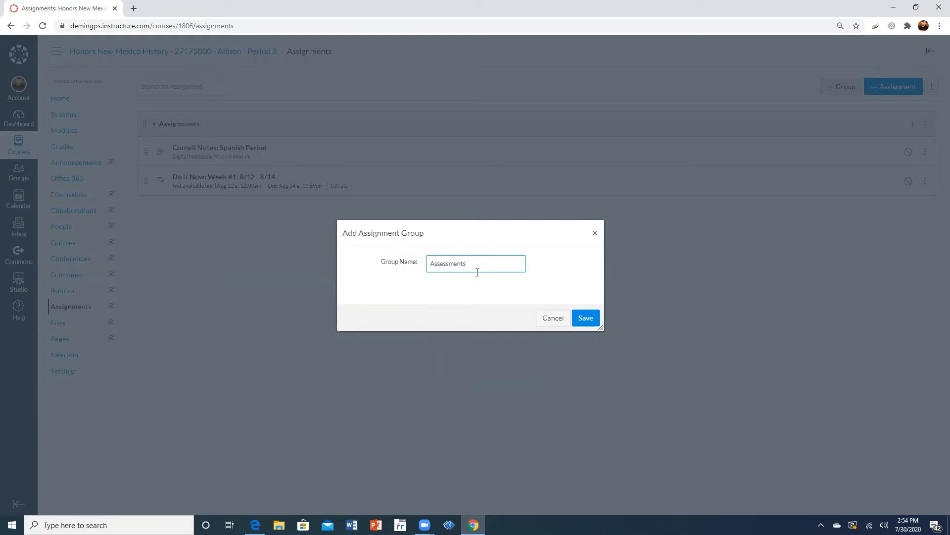
pyautogui.click(584, 318)
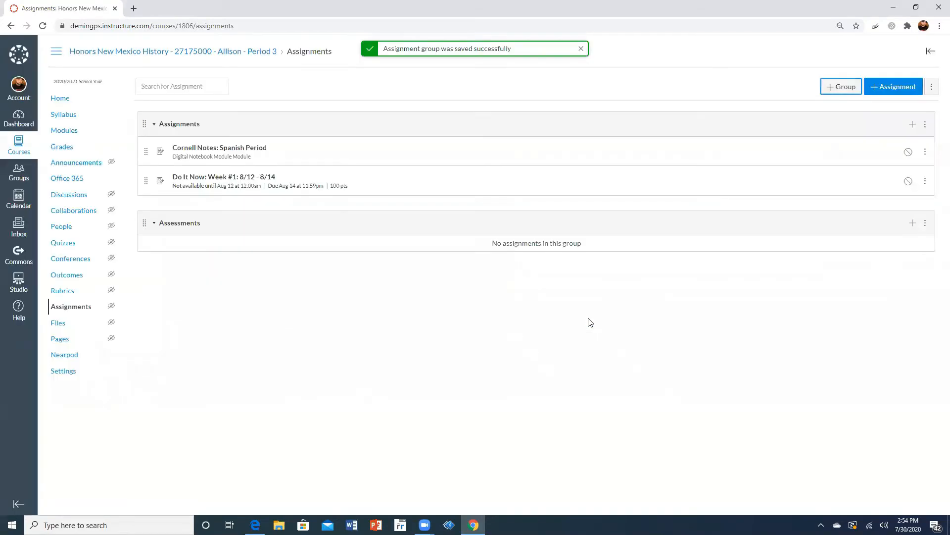
pyautogui.click(840, 86)
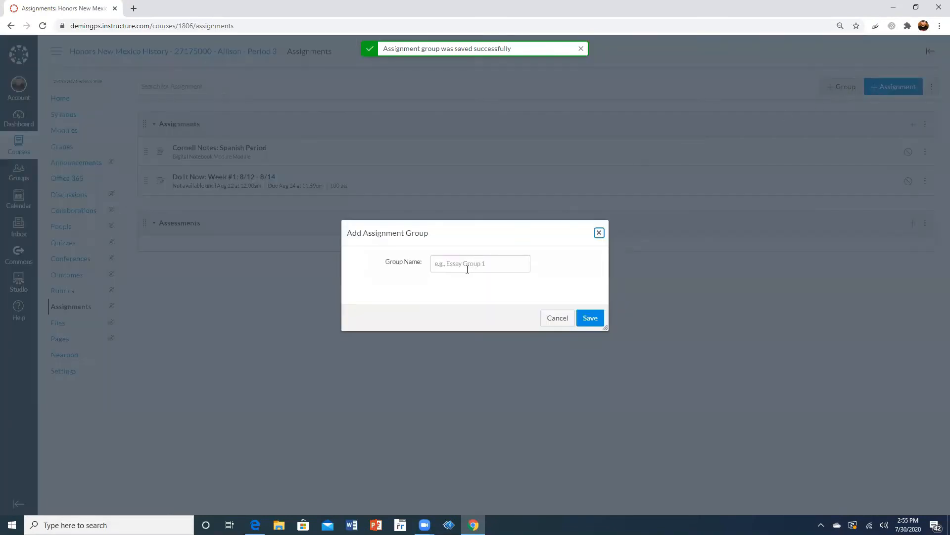
# Save a third group named 'Participation/Practice', chosen from the name suggestions
pyautogui.write('Participation')
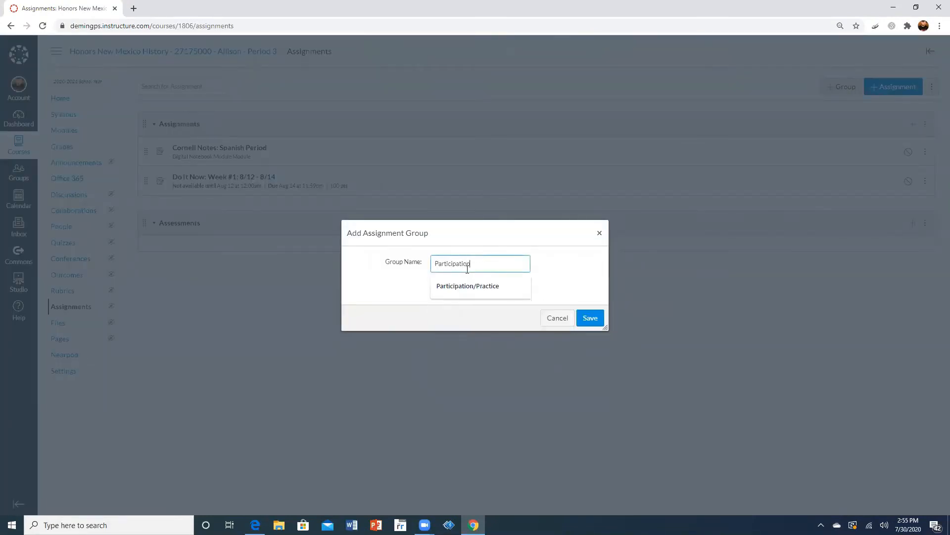
pyautogui.click(589, 318)
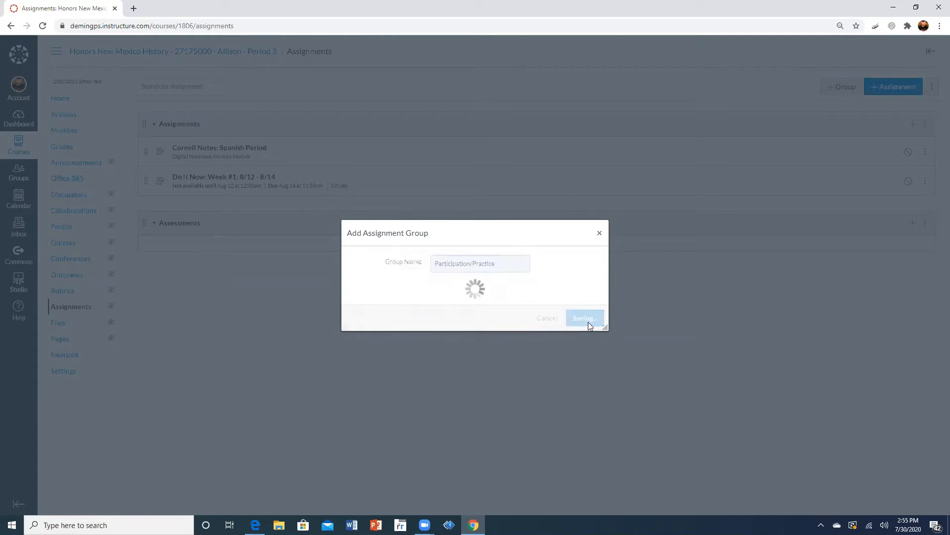
pyautogui.click(584, 318)
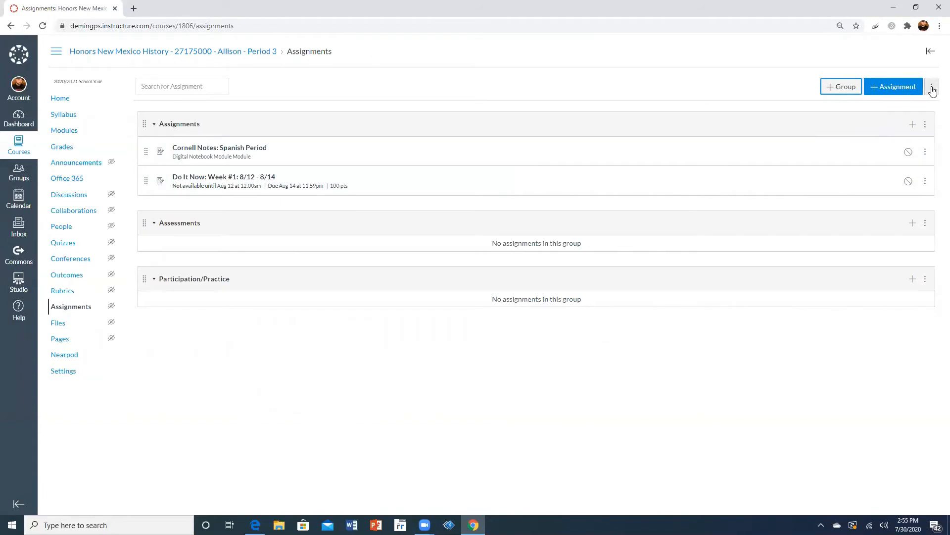
# Open the Assignment Groups Weight dialog from the ⋮ options menu
pyautogui.click(933, 86)
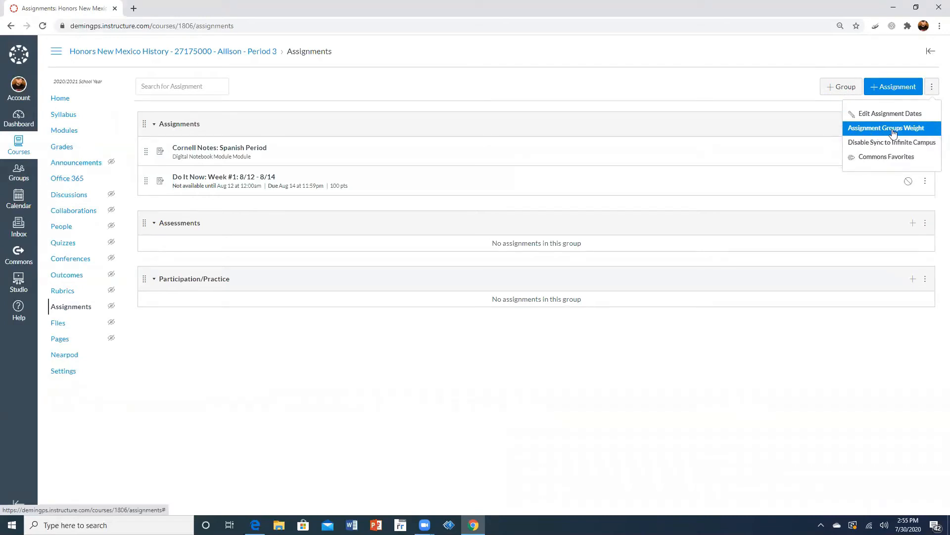
pyautogui.click(887, 127)
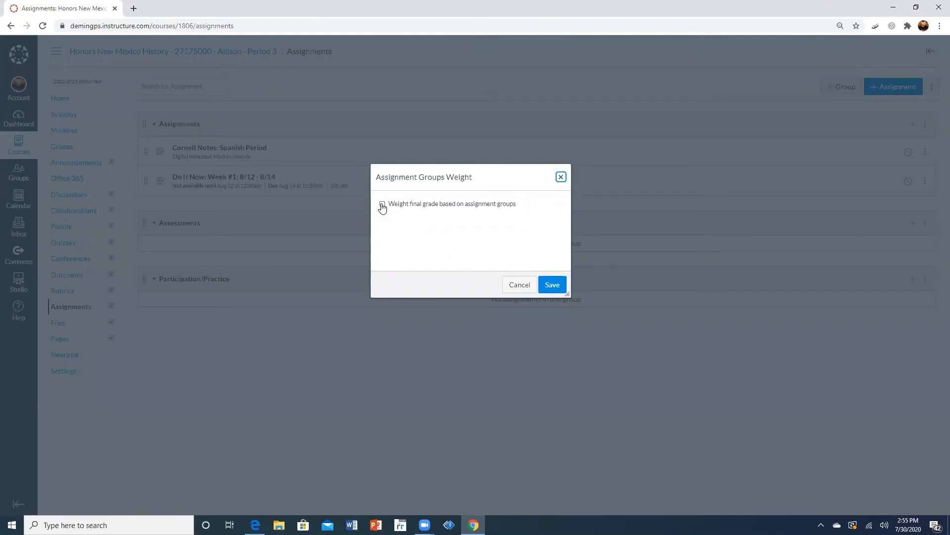
# Turn on group weighting: Assignments 40%, Assessments 40%, Participation/Practice 20%
pyautogui.click(383, 203)
pyautogui.write('40')
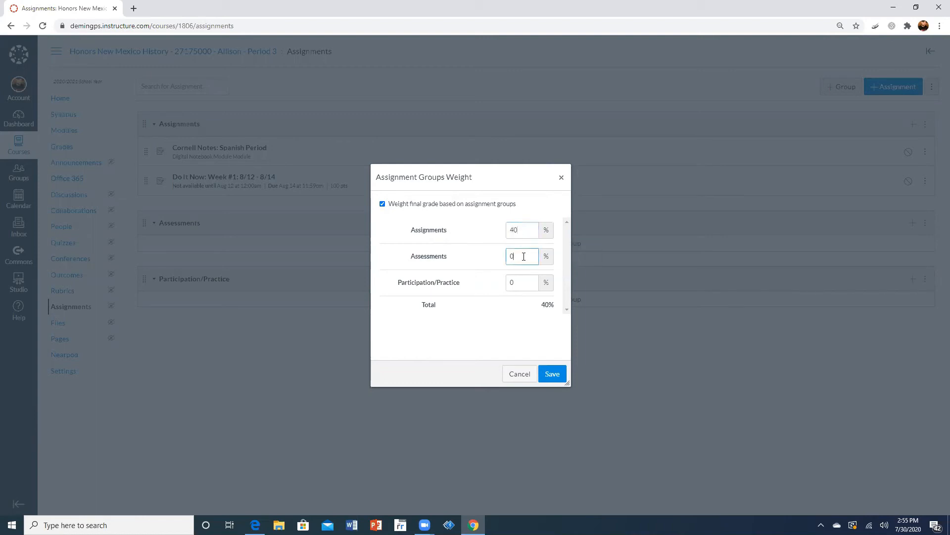
pyautogui.write('4')
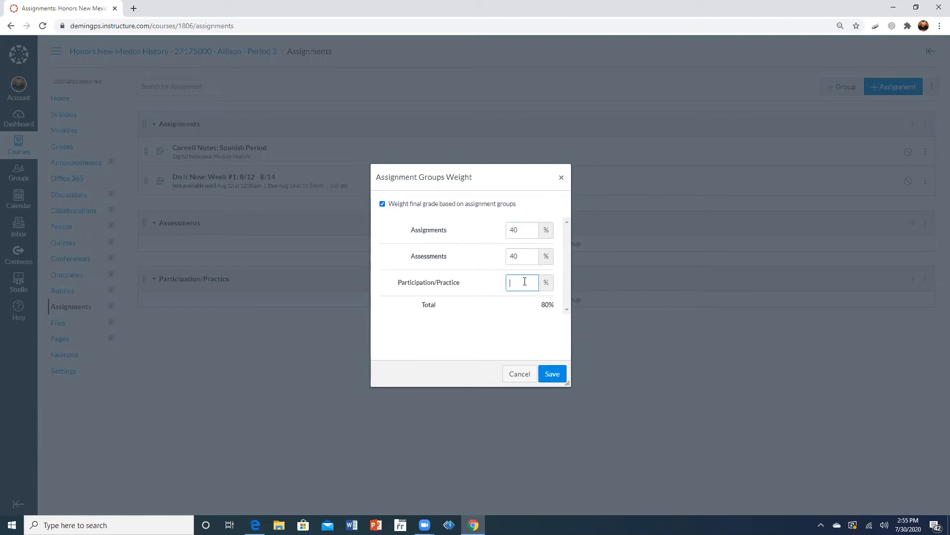
pyautogui.click(551, 373)
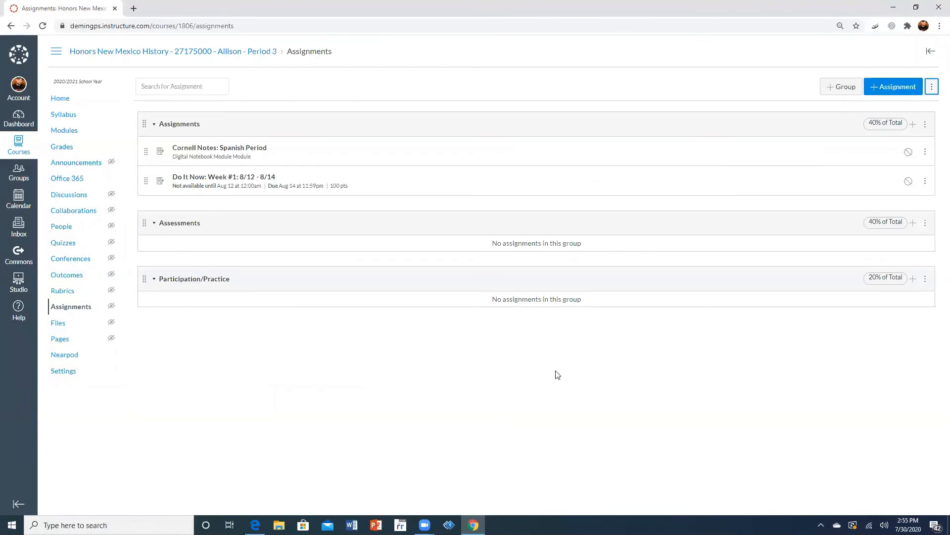
pyautogui.moveTo(859, 98)
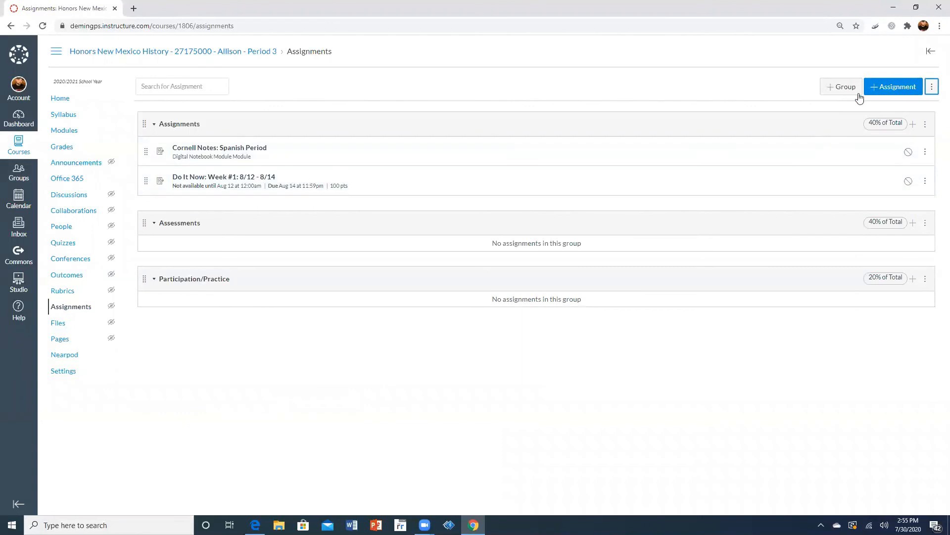
pyautogui.moveTo(880, 110)
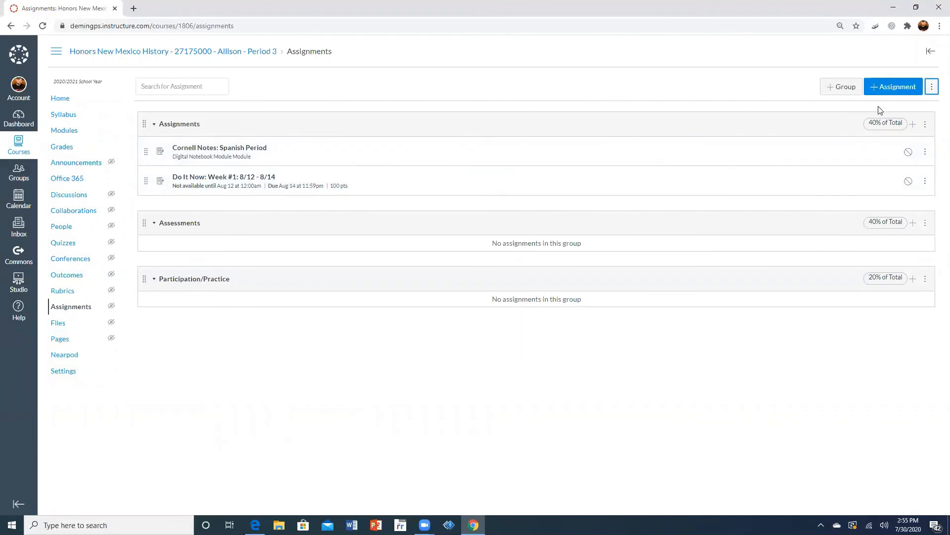
pyautogui.moveTo(843, 184)
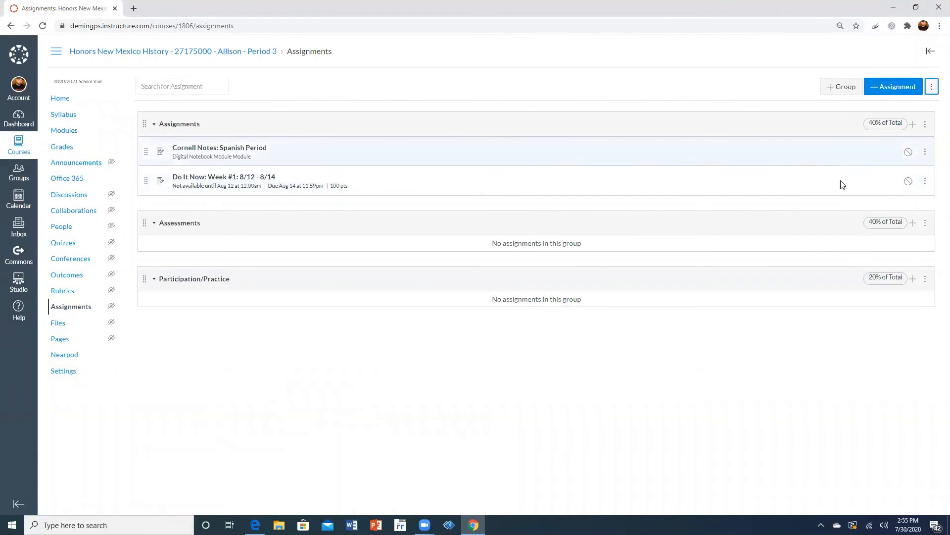